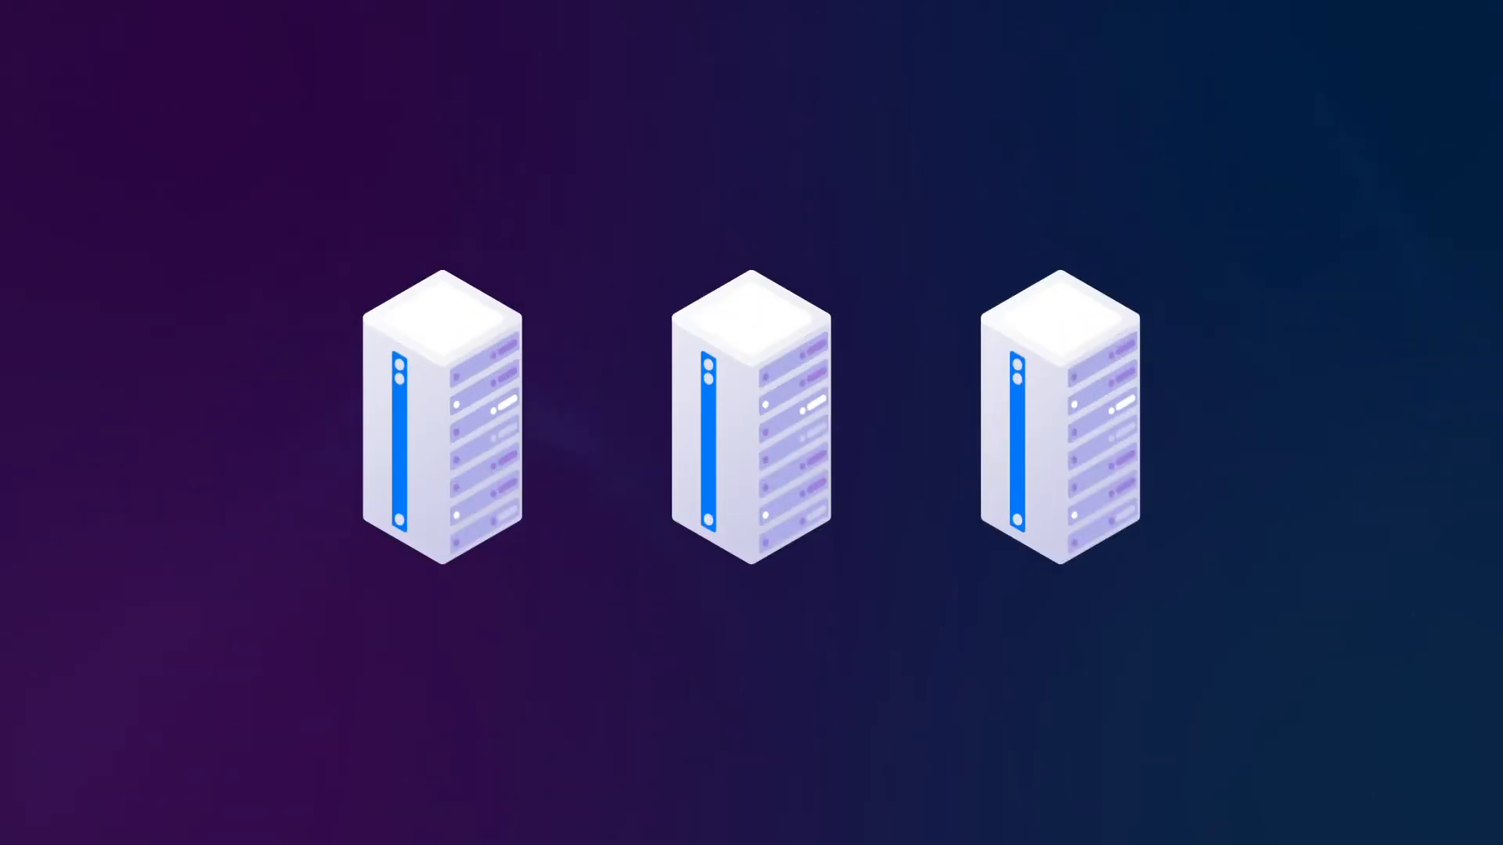
Expand the policy-rule dropdown showing Tag, Configuration and Size grouping choices over the servers
{"action": "left_click", "coordinate": [573, 421]}
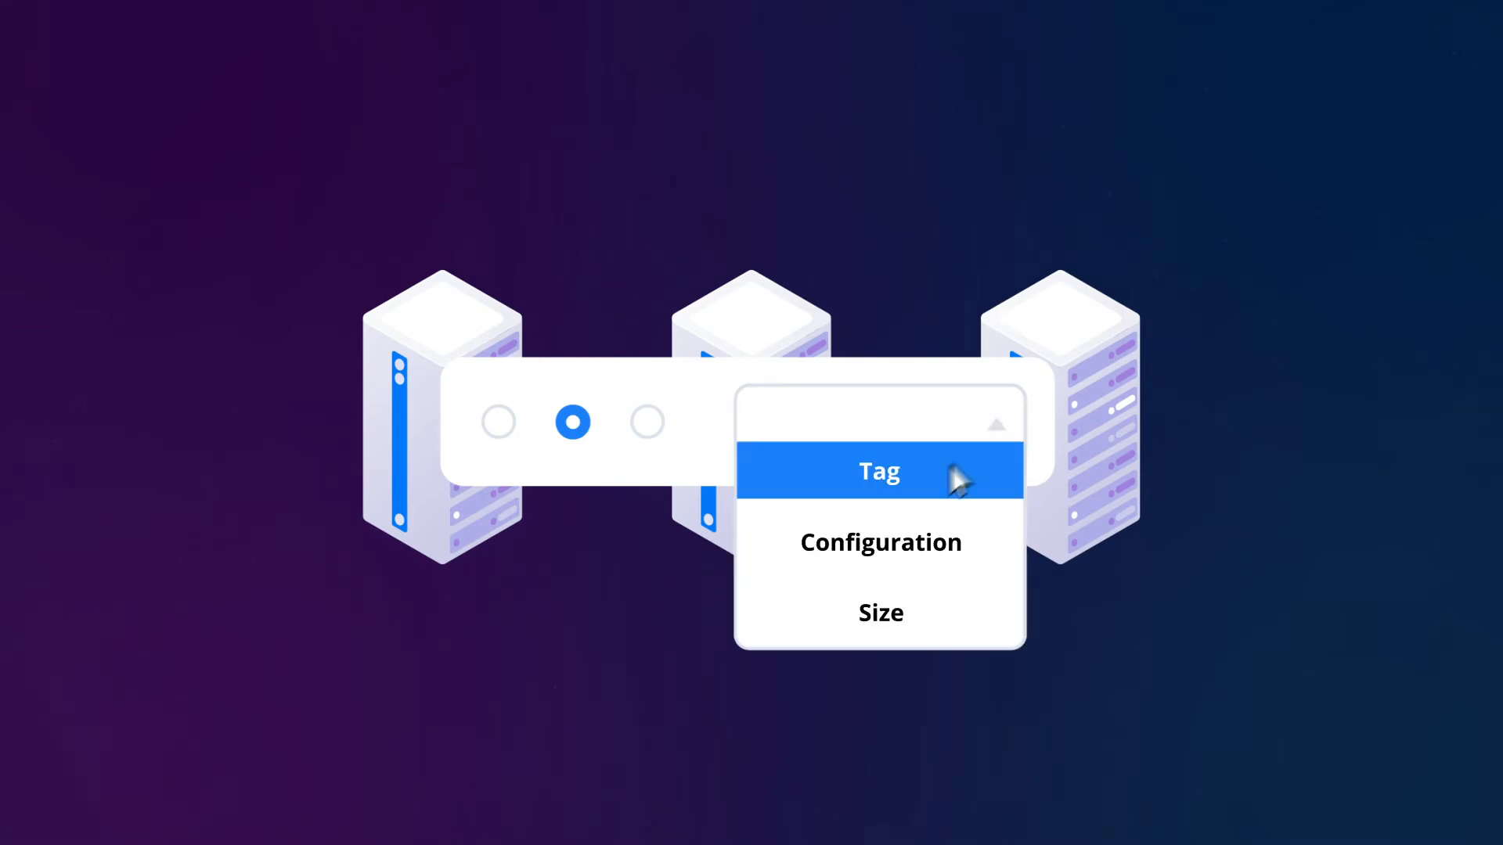
{"action": "mouse_move", "coordinate": [880, 542]}
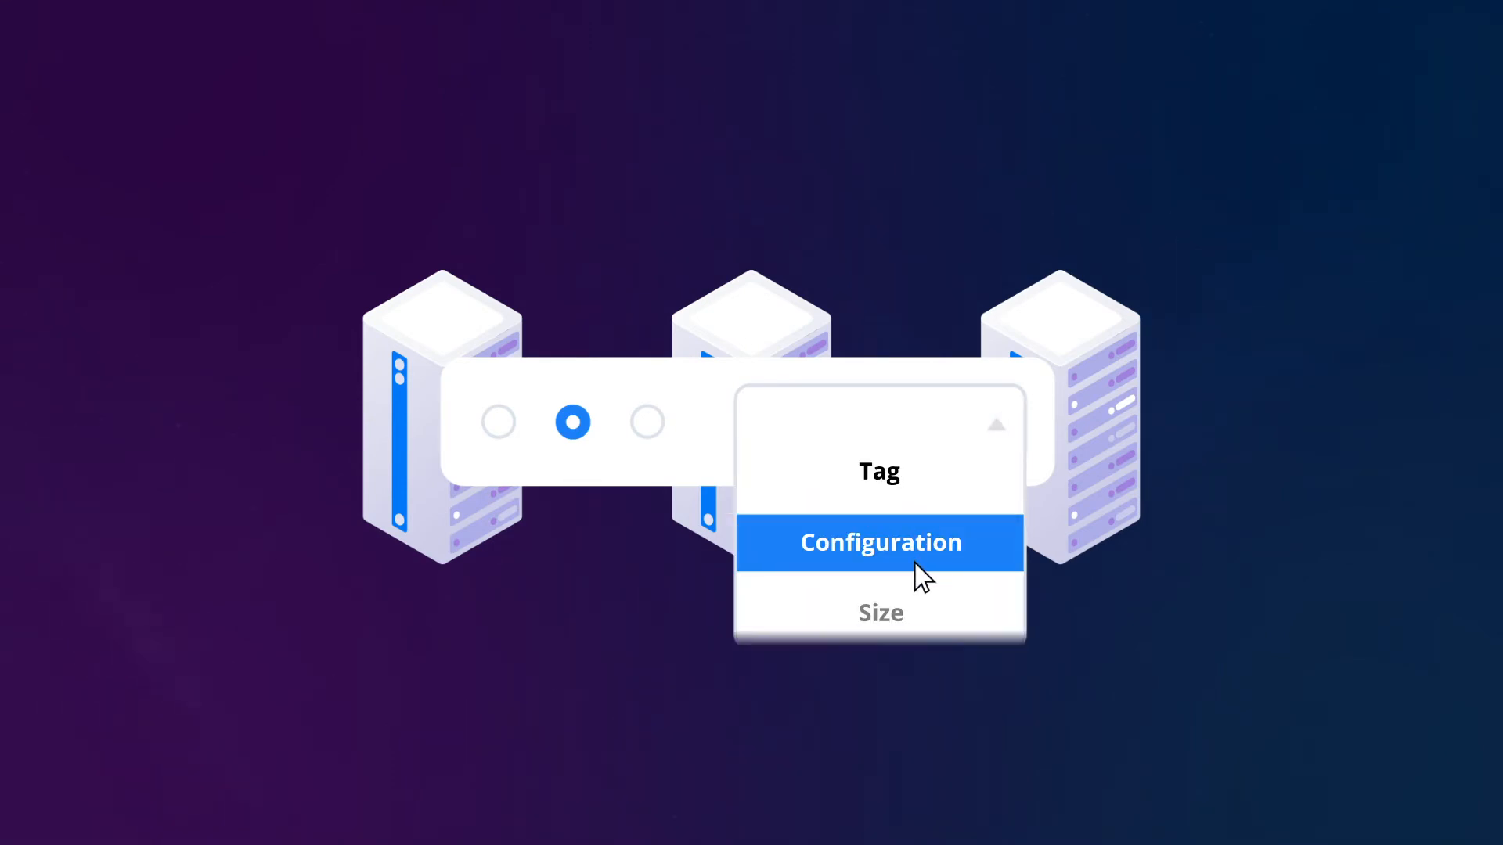